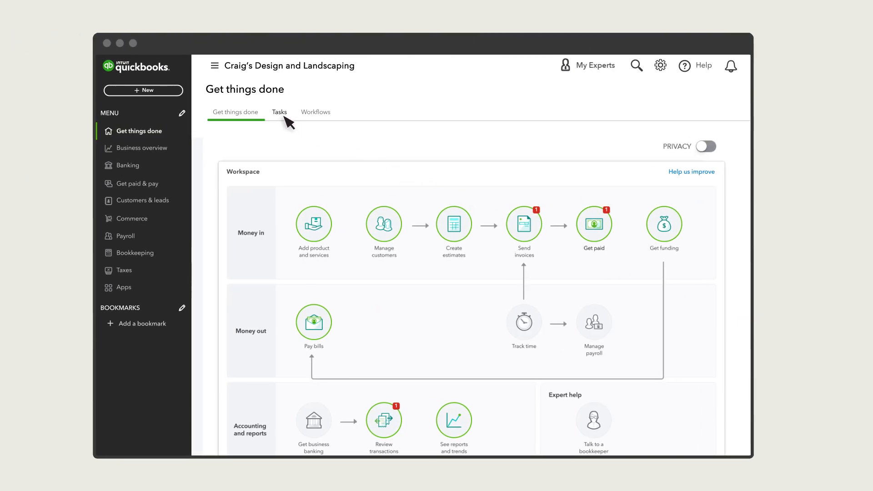
# Open the Tasks list of two open tasks and review, then dismiss, the task filters
pyautogui.click(280, 112)
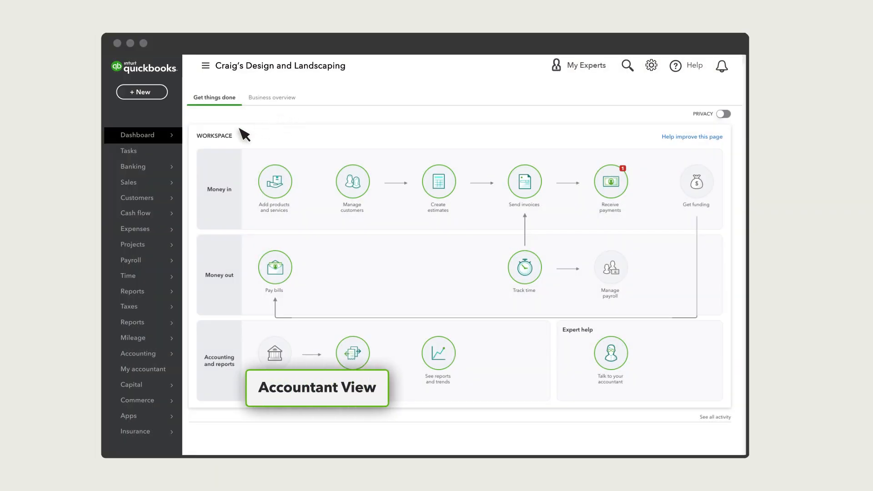
pyautogui.click(128, 151)
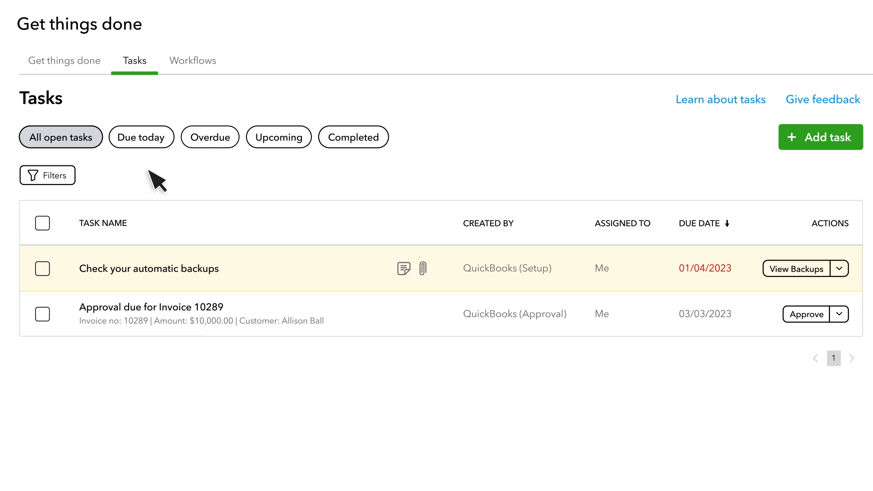
pyautogui.moveTo(495, 245)
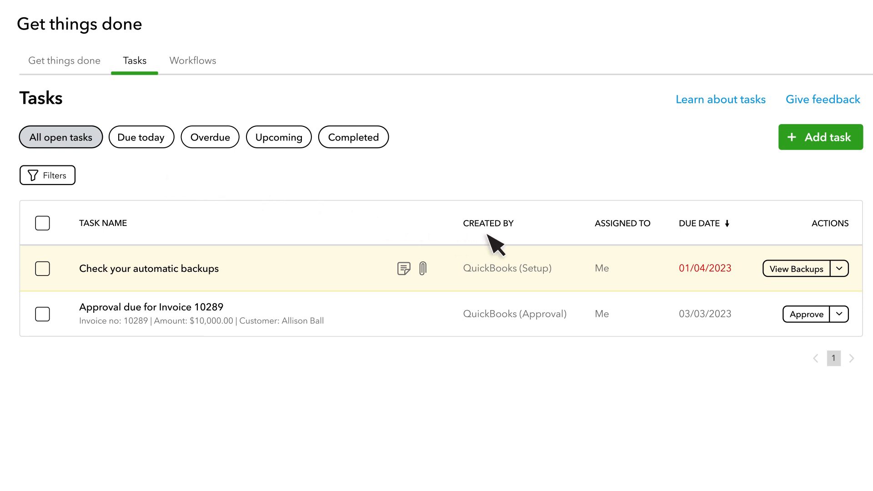
pyautogui.moveTo(660, 243)
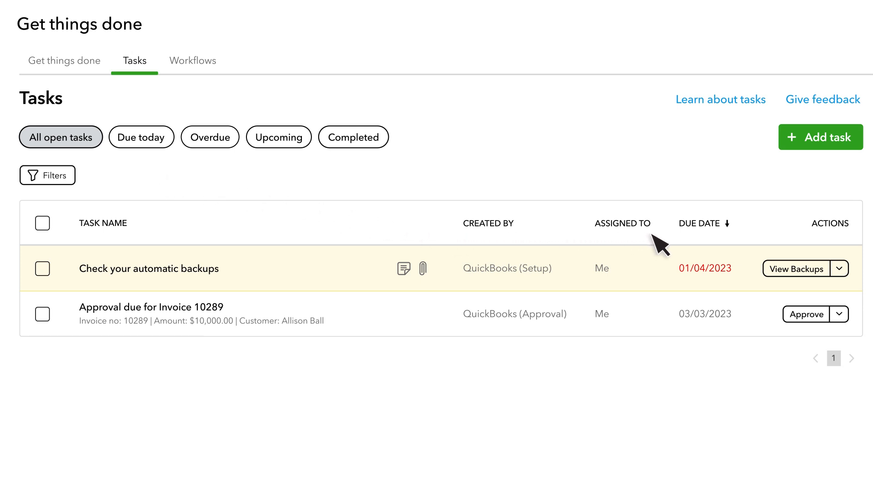
pyautogui.click(48, 175)
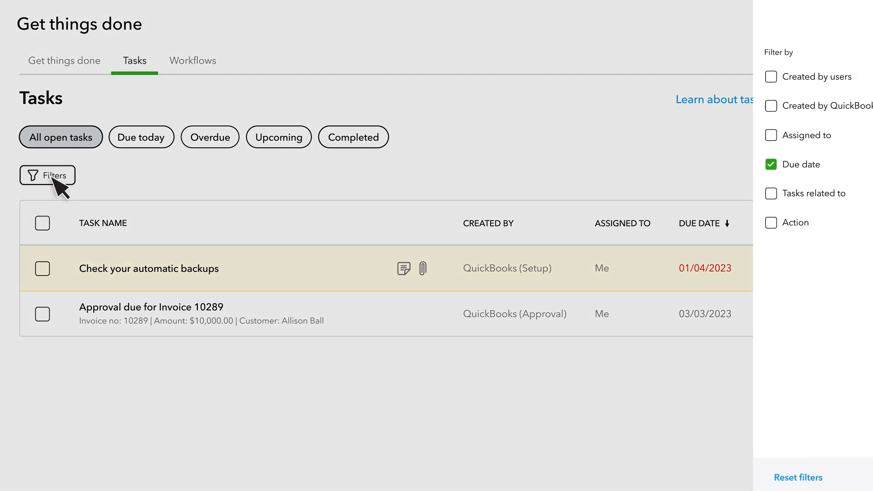
pyautogui.click(48, 175)
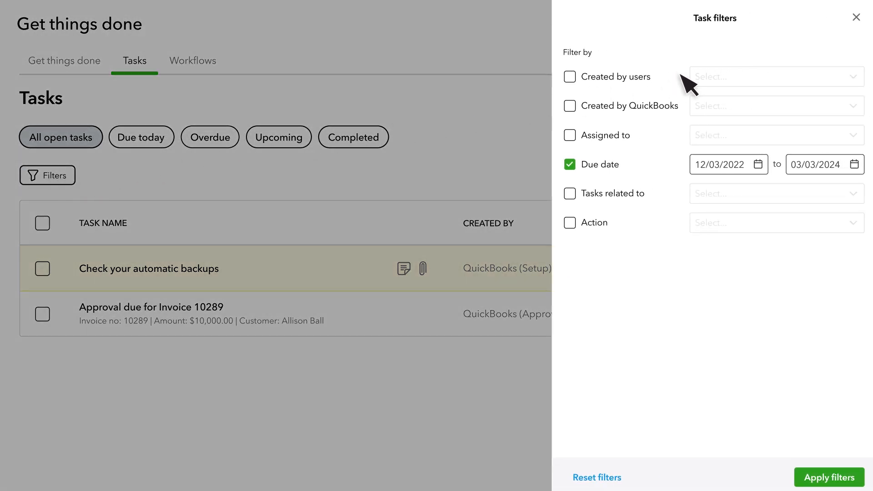
pyautogui.moveTo(802, 106)
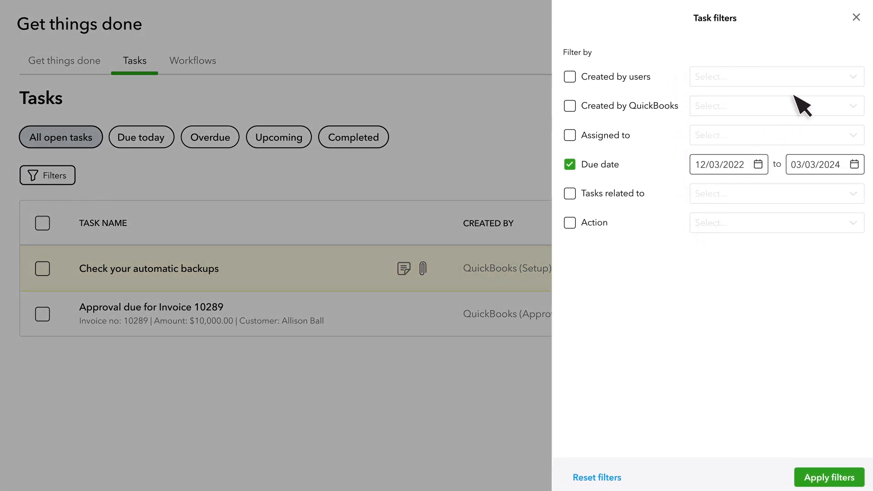
pyautogui.click(829, 477)
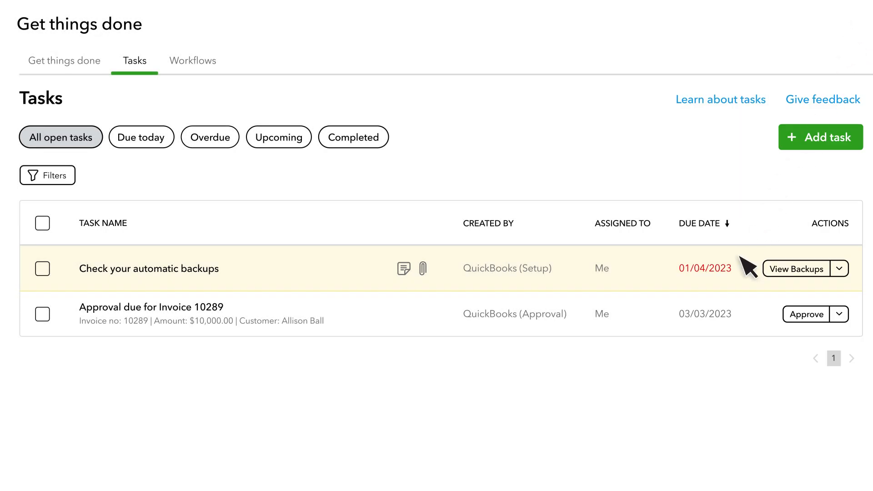
pyautogui.moveTo(580, 298)
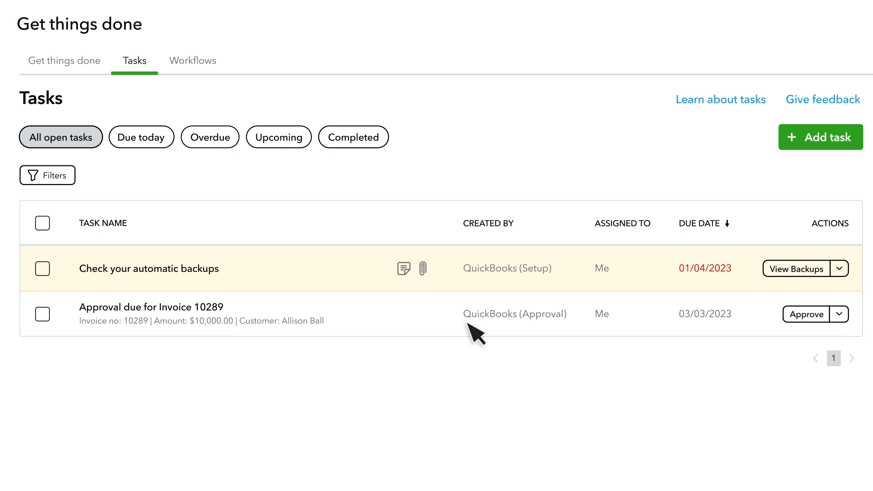
pyautogui.moveTo(222, 328)
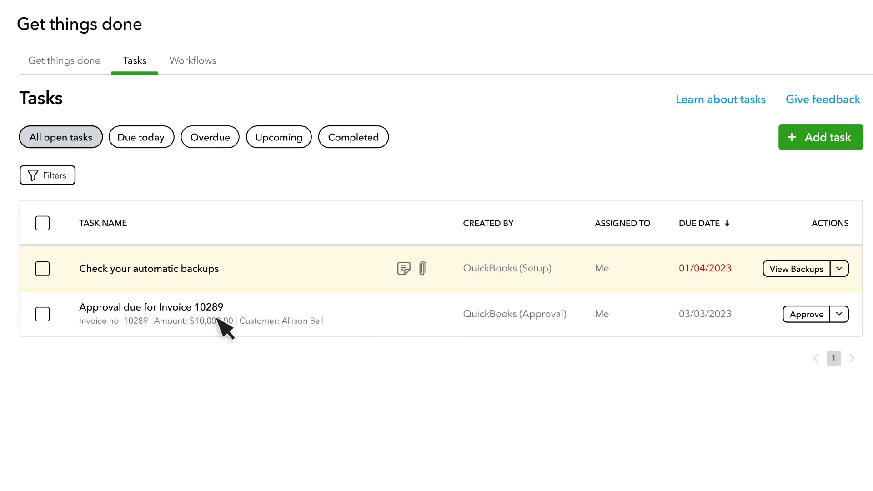
pyautogui.moveTo(231, 332)
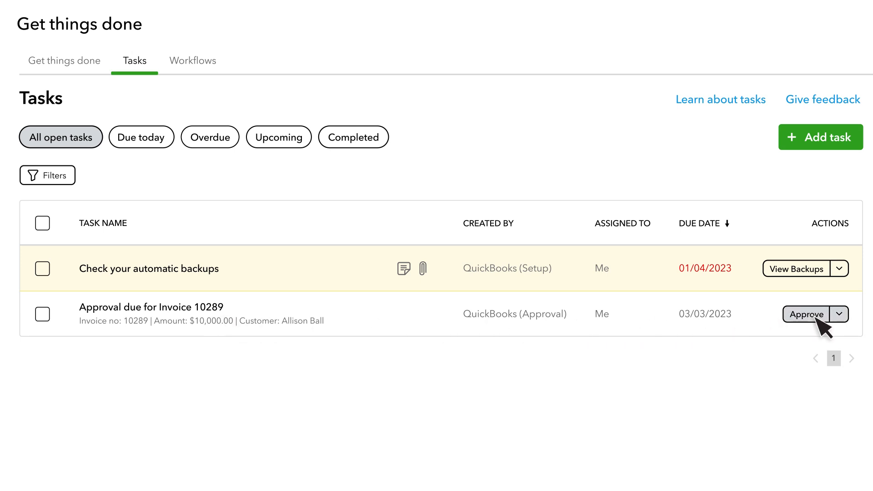
# Approve the Invoice 10289 approval task from the Tasks list
pyautogui.click(806, 315)
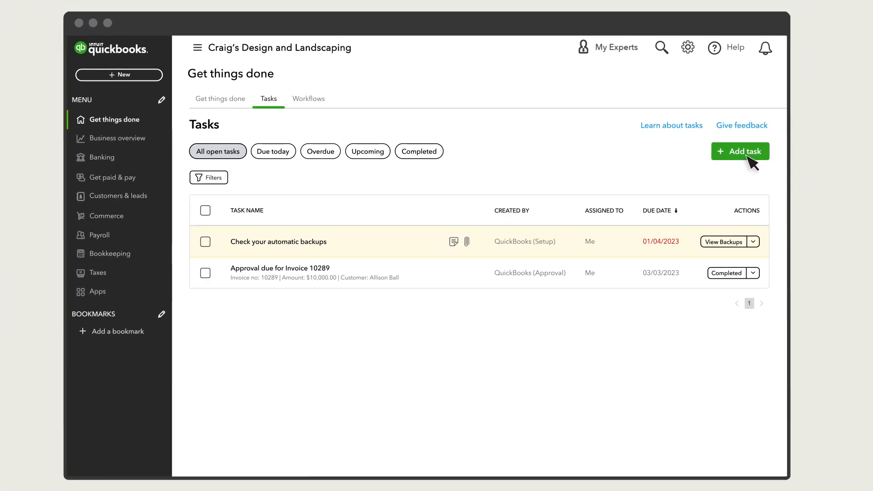
pyautogui.moveTo(128, 83)
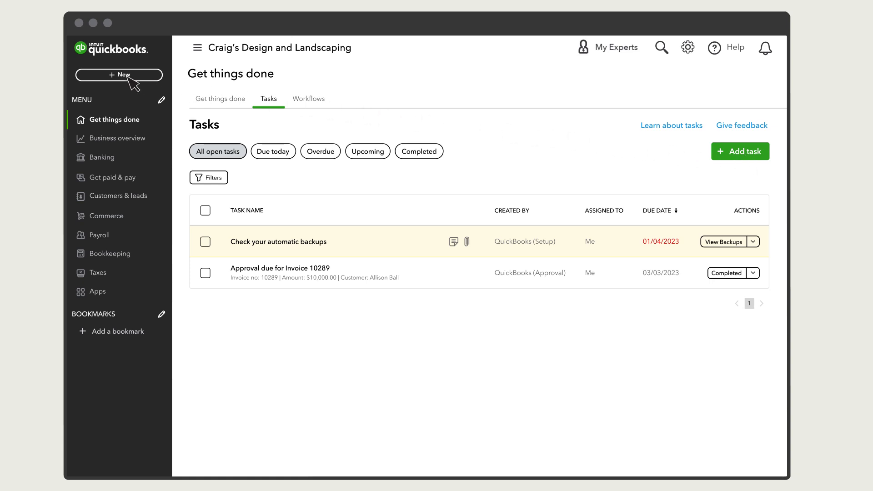
# Draft a new call task about Estimate 547, assign it to a teammate, and turn off recurring
pyautogui.click(740, 151)
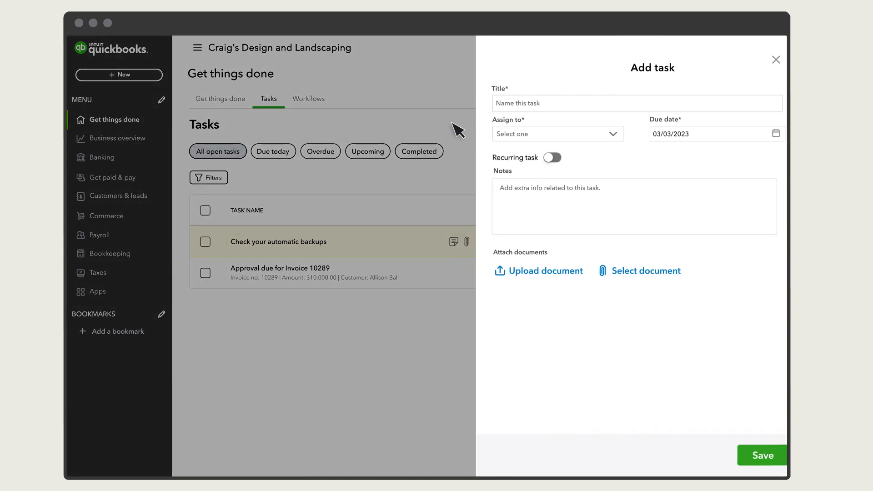
pyautogui.write('Ca')
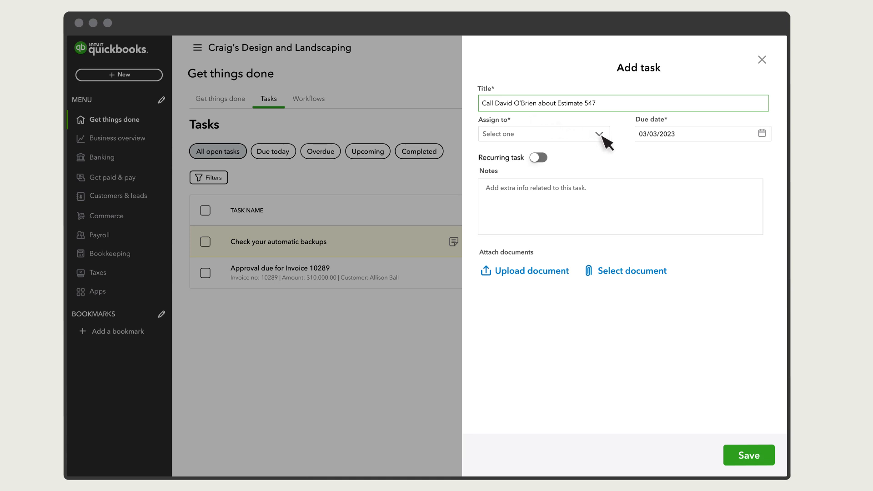
pyautogui.click(543, 133)
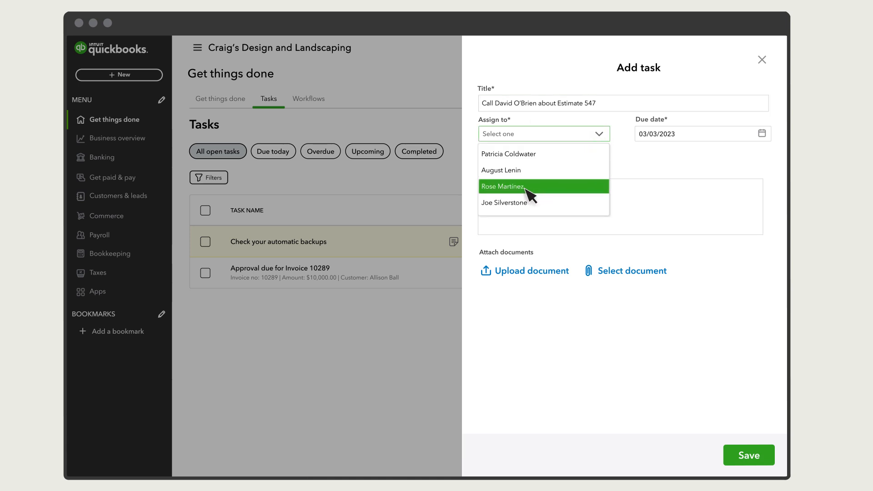
pyautogui.click(504, 187)
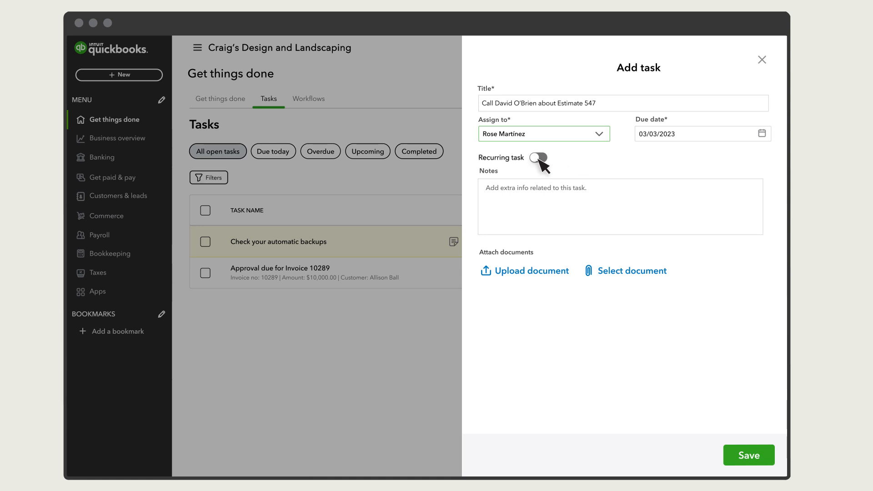
pyautogui.click(538, 158)
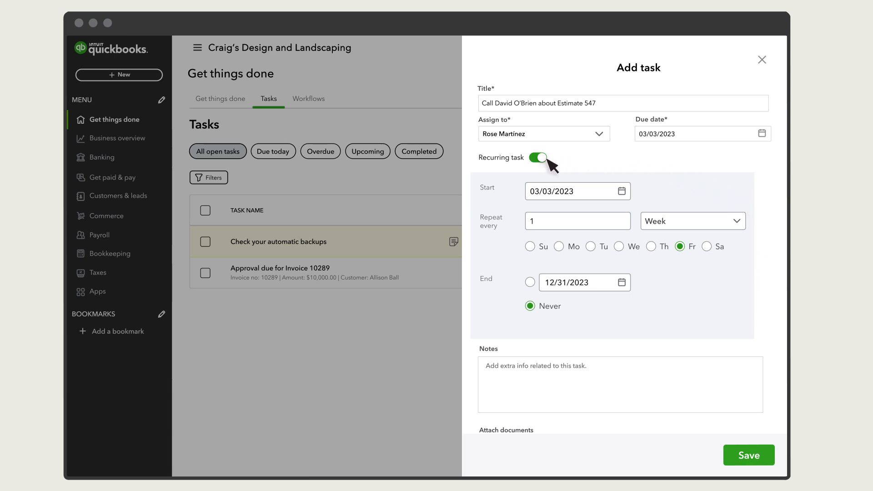
pyautogui.click(538, 158)
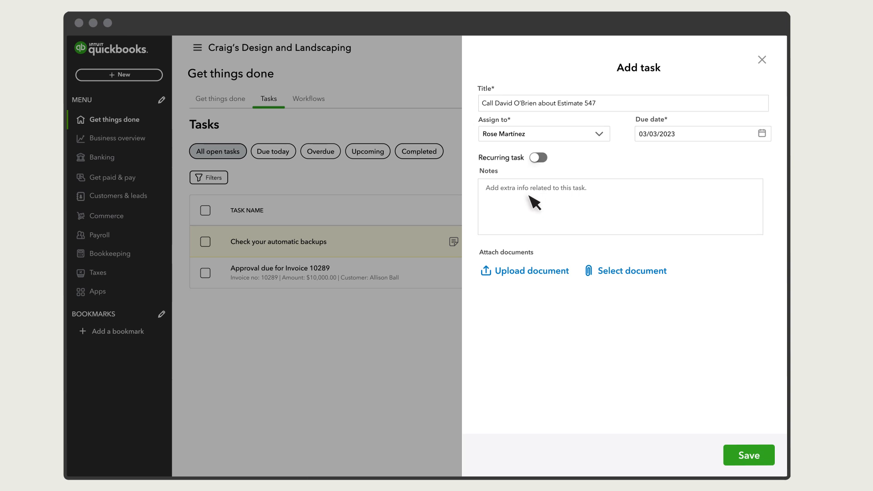
# Enter 'Estimate 547 is attached.' in the task's Notes box
pyautogui.write('Estimate 547 is attac')
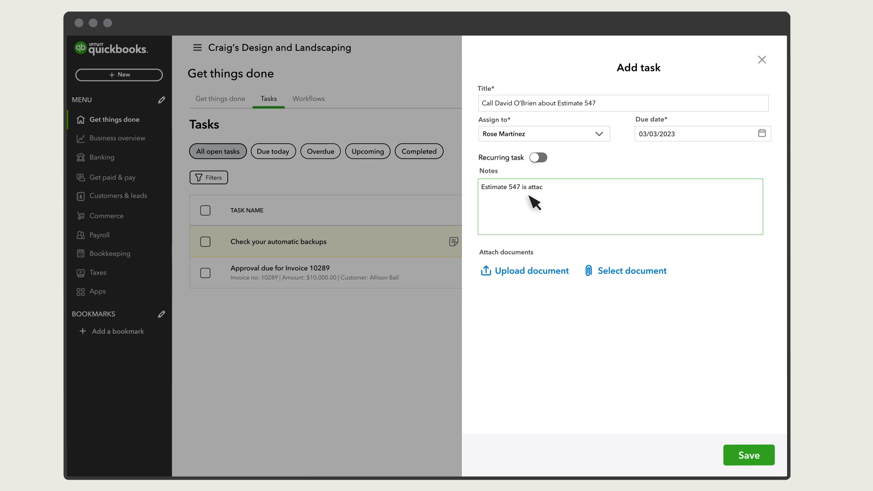
pyautogui.write('hed.')
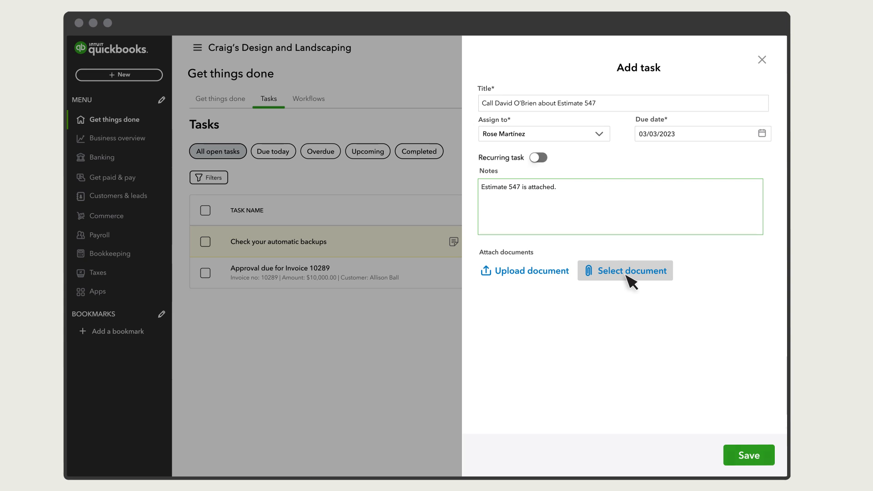
pyautogui.moveTo(524, 271)
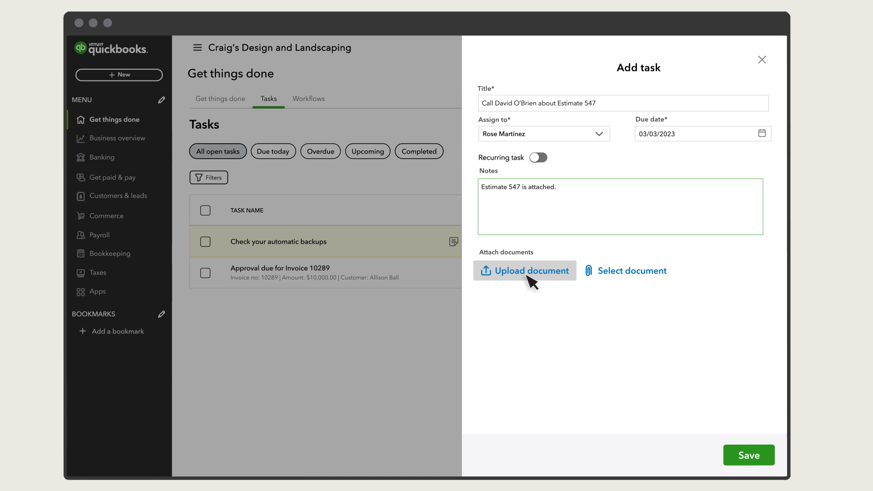
# Upload Estimate 547.pdf as a document on the task draft and finish with Done
pyautogui.click(524, 271)
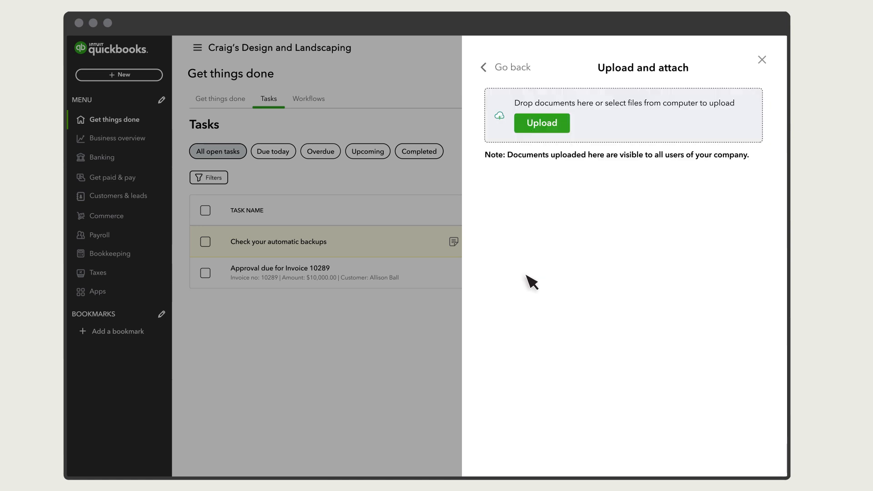
pyautogui.moveTo(697, 179)
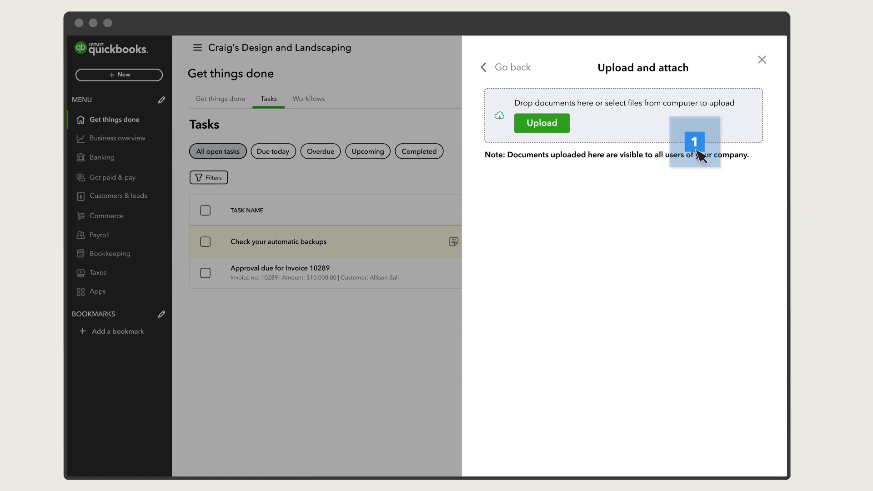
pyautogui.click(541, 123)
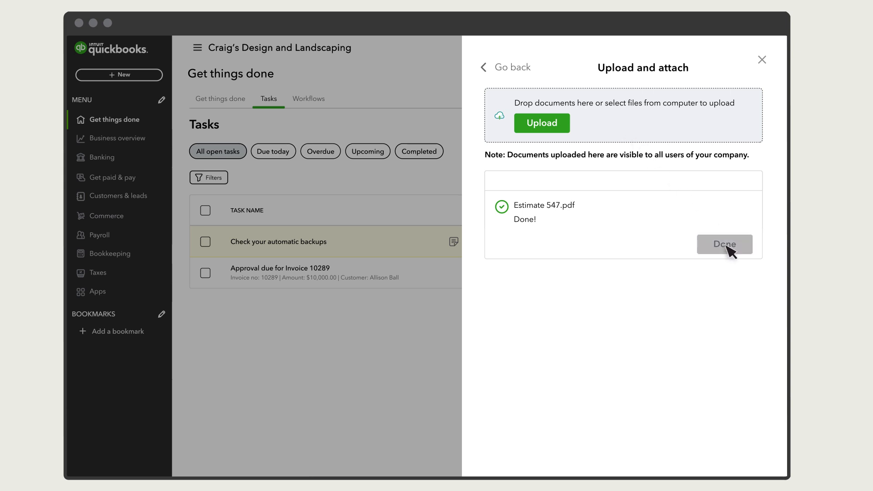
pyautogui.click(725, 244)
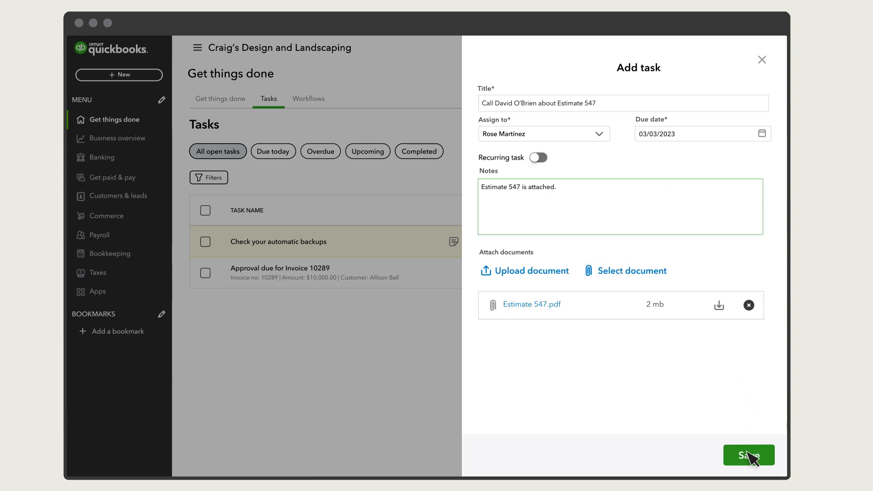
# Save the Estimate 547 call task and check its details: teammate assignee, due 03/03/2023
pyautogui.click(748, 455)
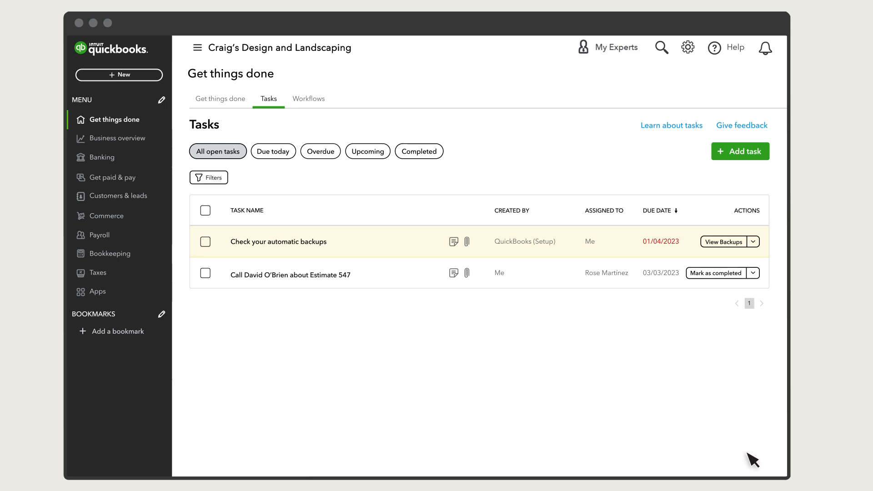
pyautogui.moveTo(734, 450)
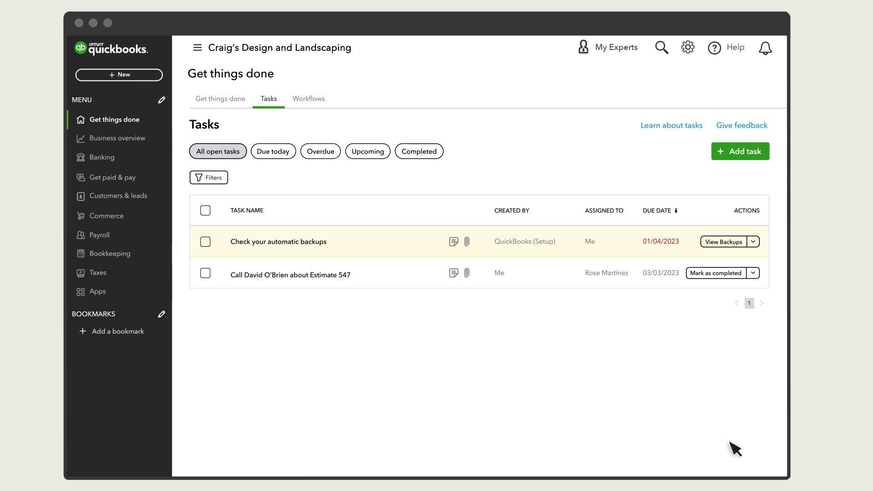
pyautogui.click(466, 273)
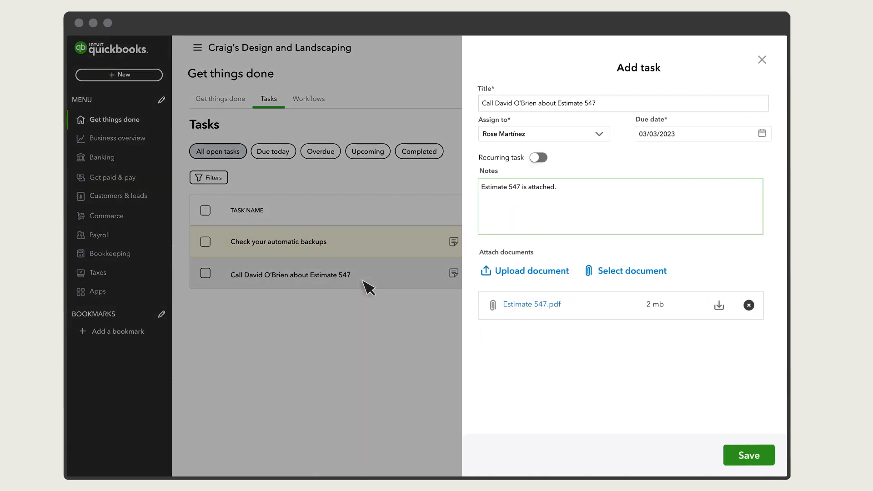
pyautogui.click(762, 59)
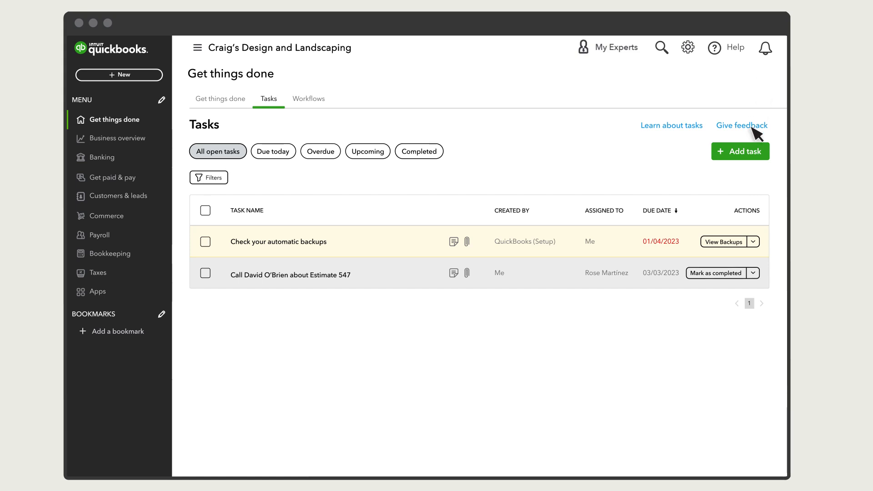
# Mark the Estimate 547 call task completed and confirm, leaving only the backup check open
pyautogui.click(715, 273)
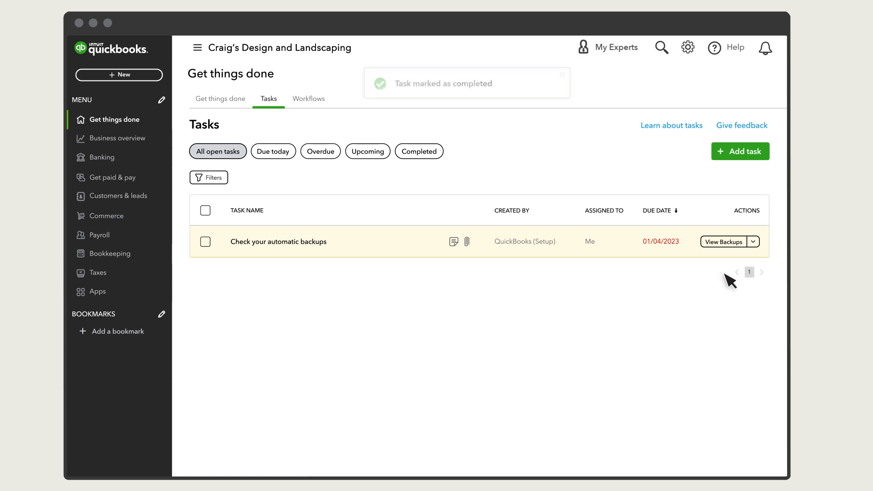
pyautogui.click(753, 241)
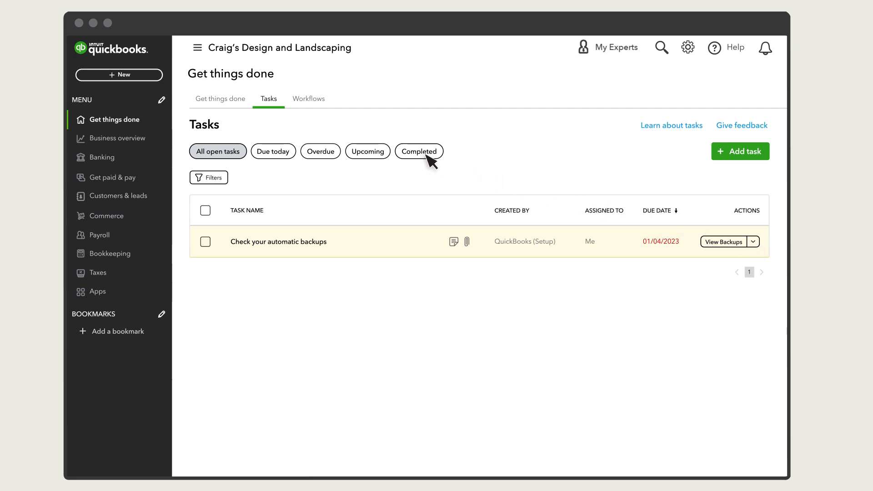
# Filter the list to Completed, showing the Invoice 10289 approval and Estimate 547 call tasks
pyautogui.click(419, 151)
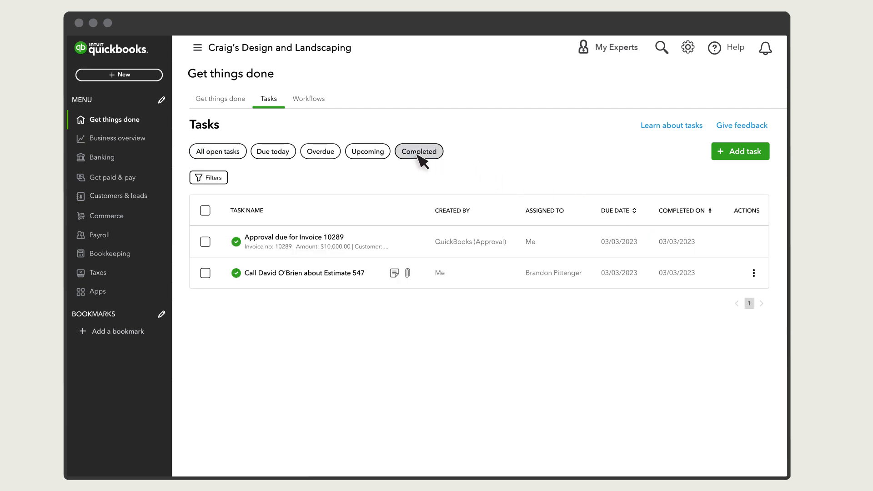
pyautogui.moveTo(305, 171)
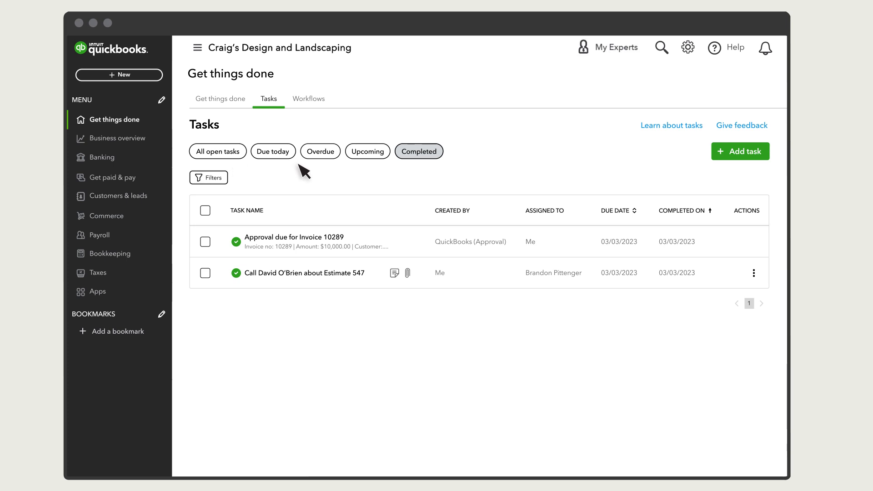
pyautogui.moveTo(446, 172)
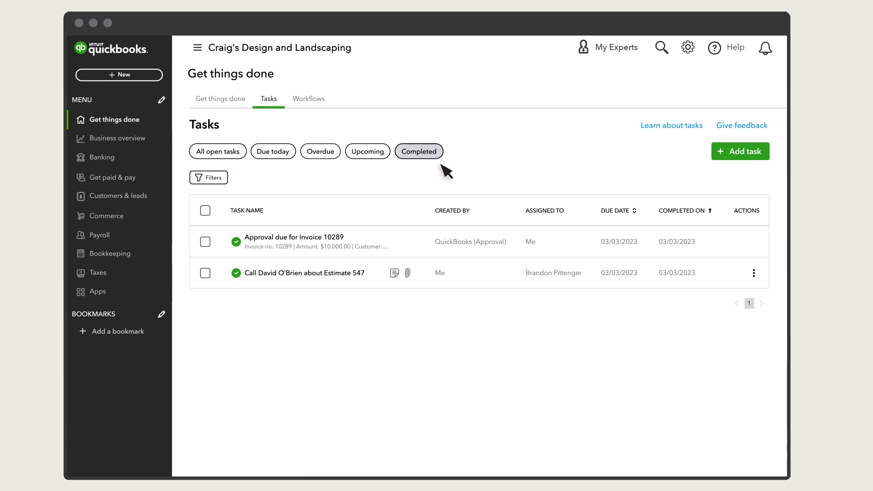